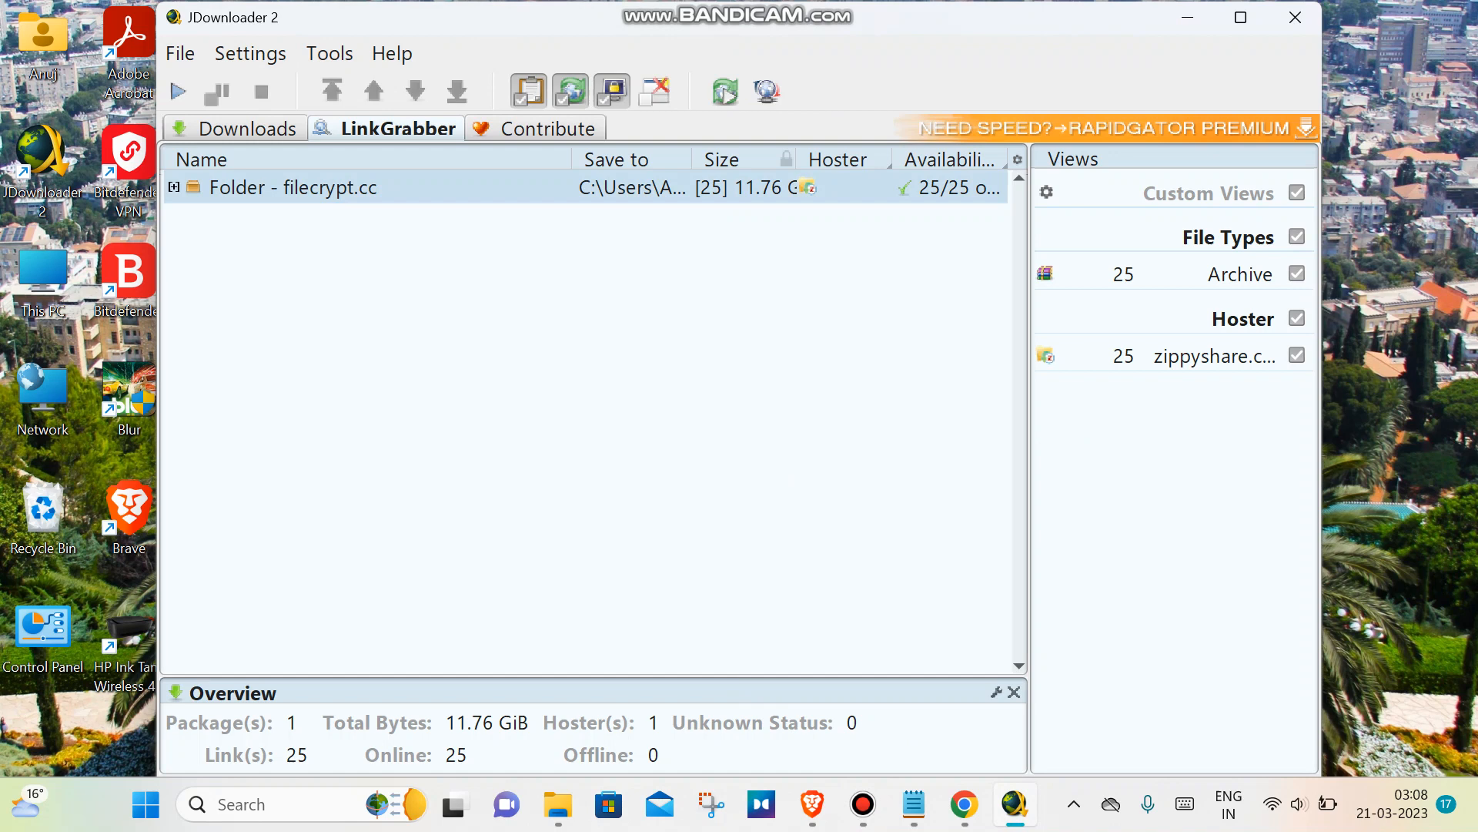
Step: Delete the stuck retrying package from the Downloads list after expanding the filecrypt.cc package
click(173, 187)
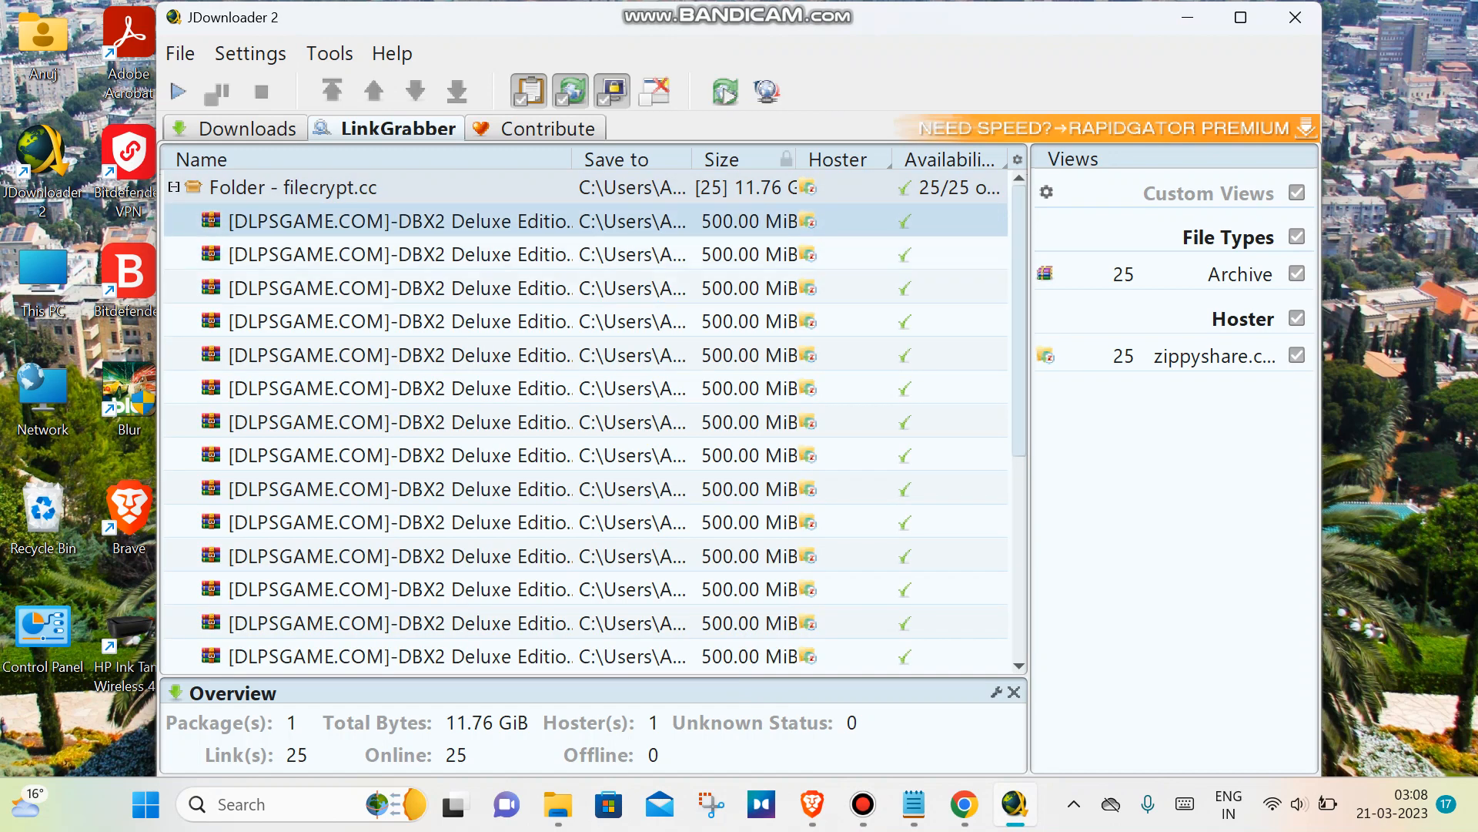
click(251, 129)
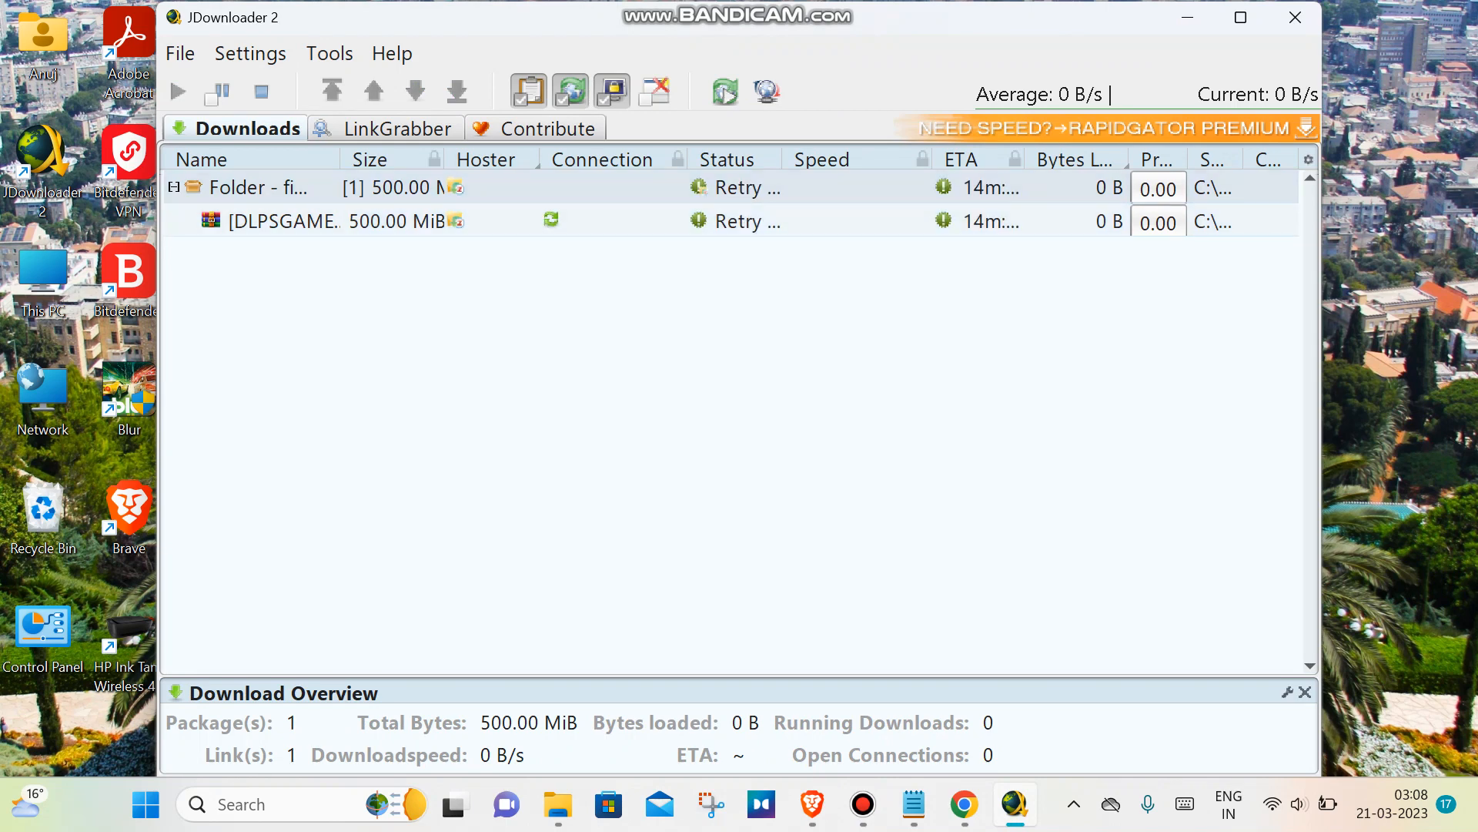
click(273, 221)
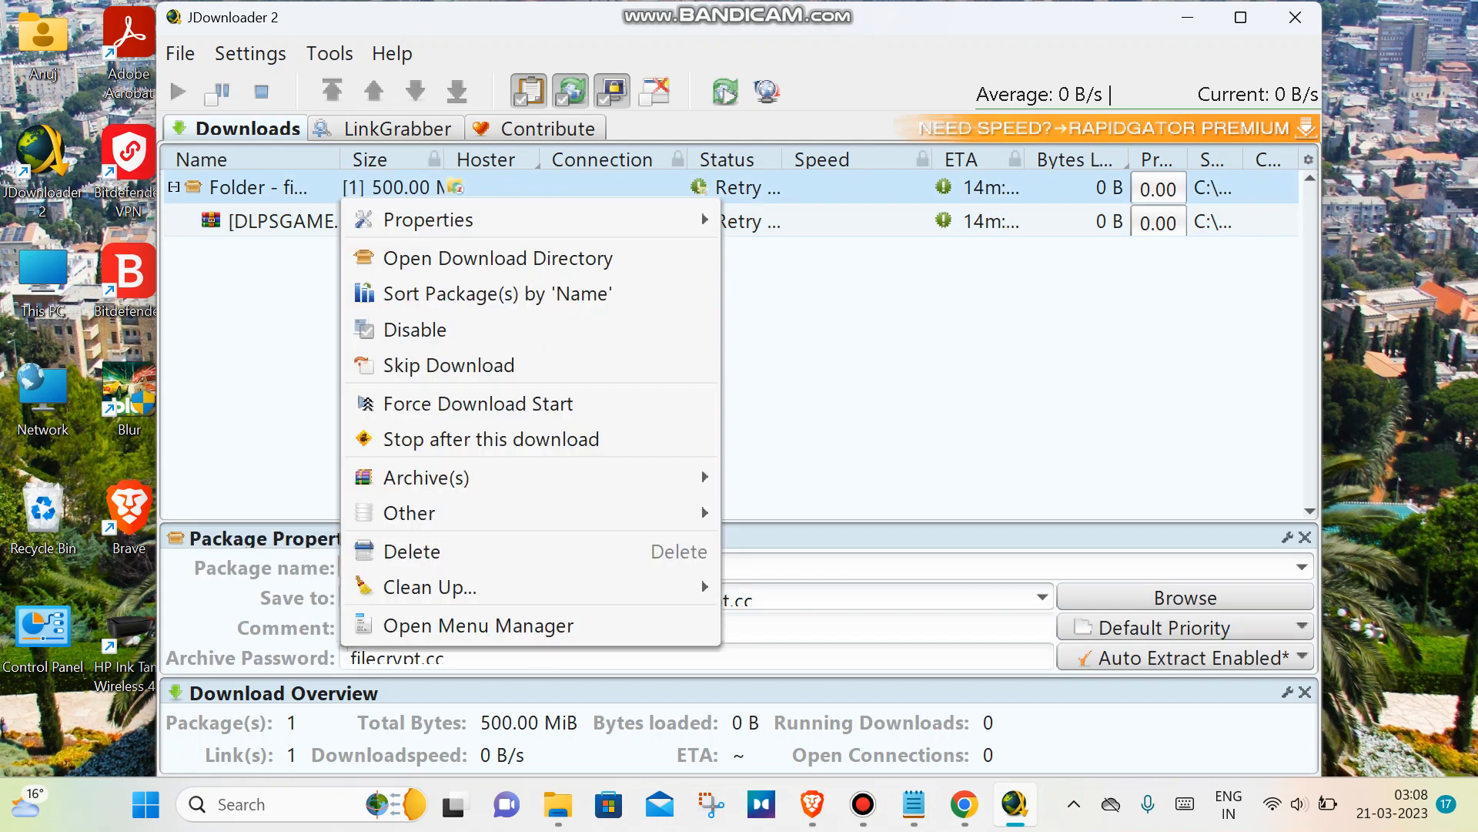
click(413, 552)
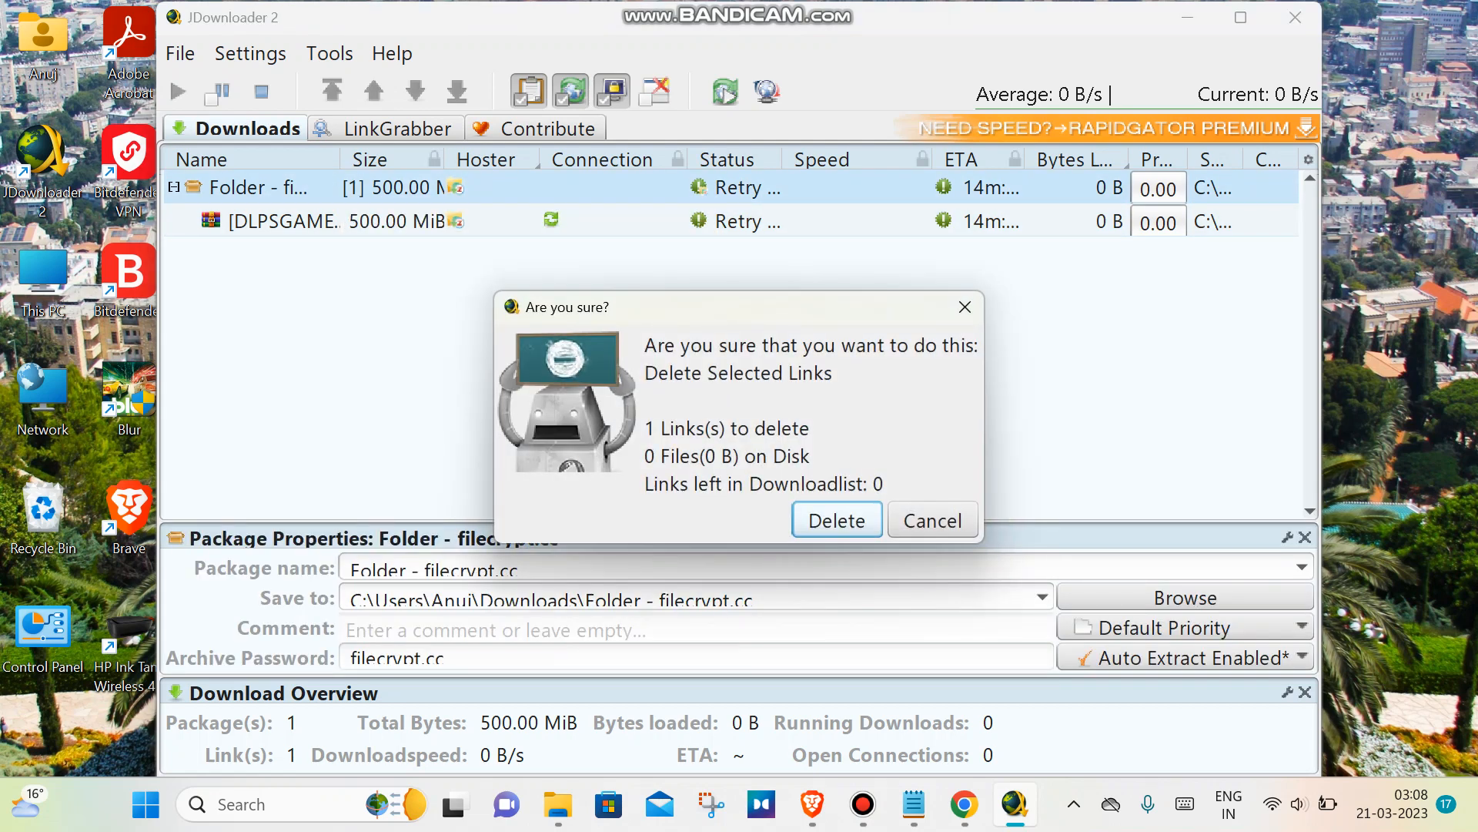
click(835, 520)
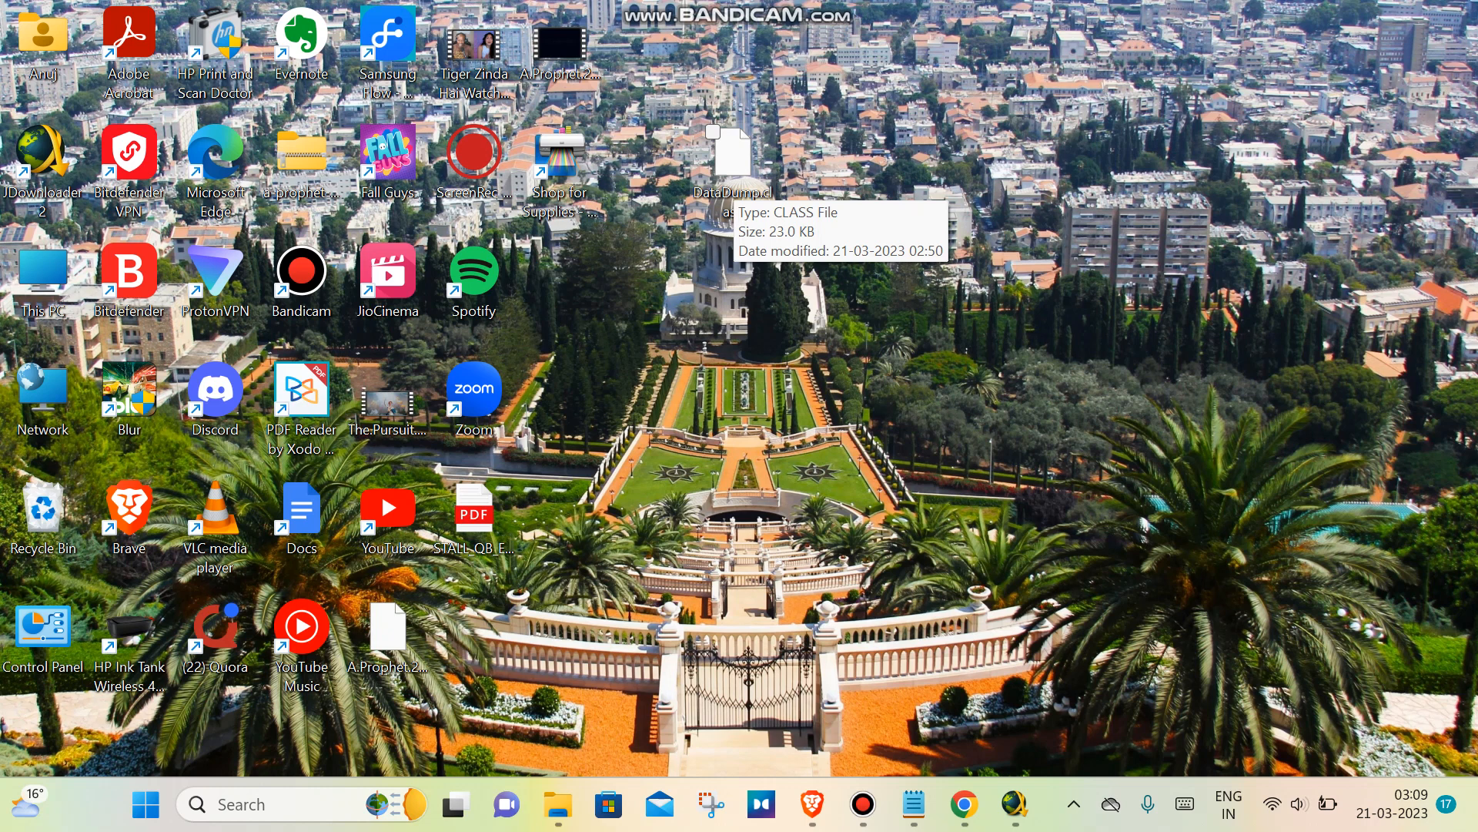
Step: Scan DataDump.class on the desktop with Bitdefender and close the clean results
right_click(726, 156)
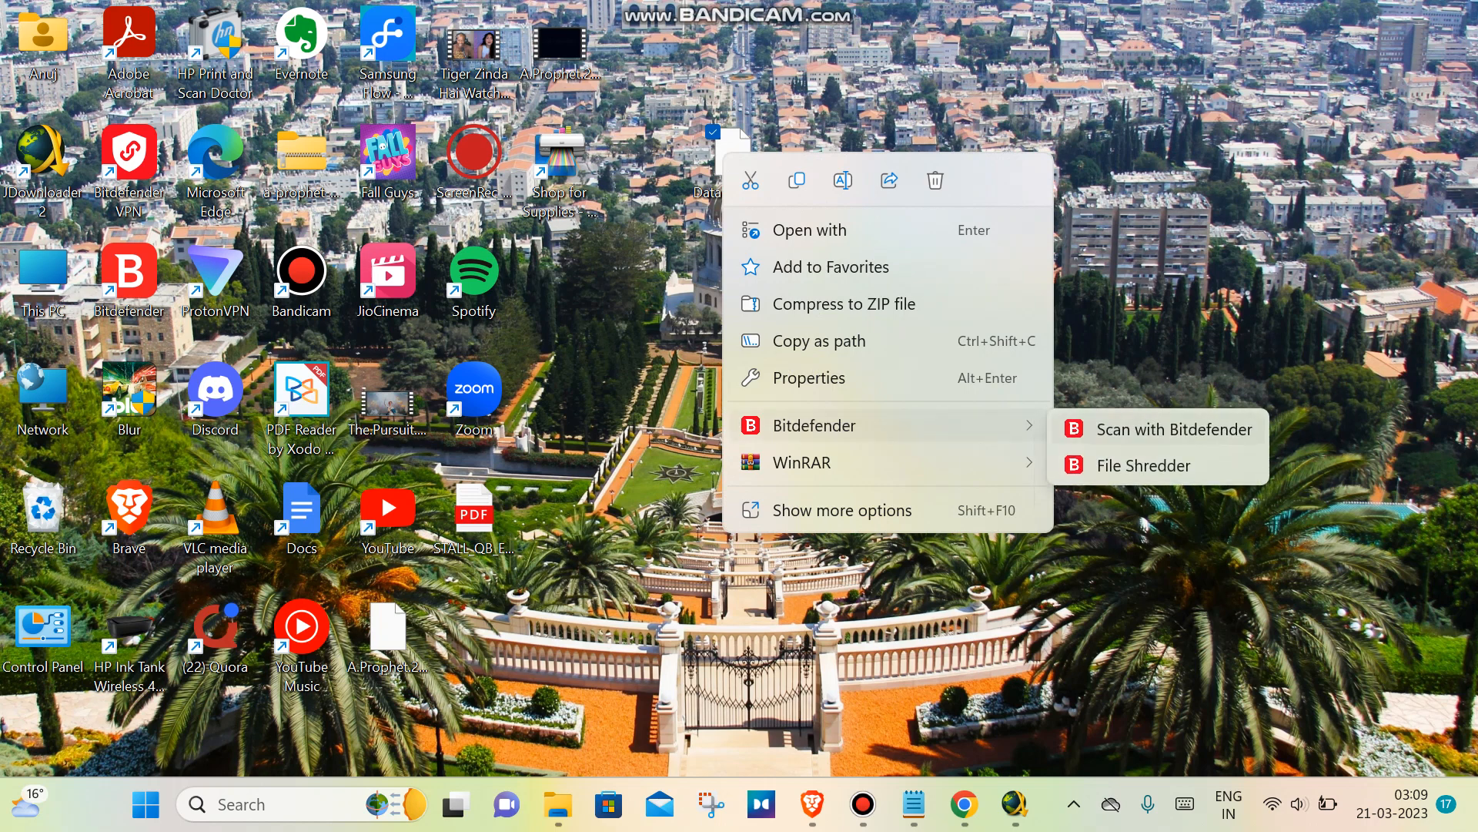
click(1186, 429)
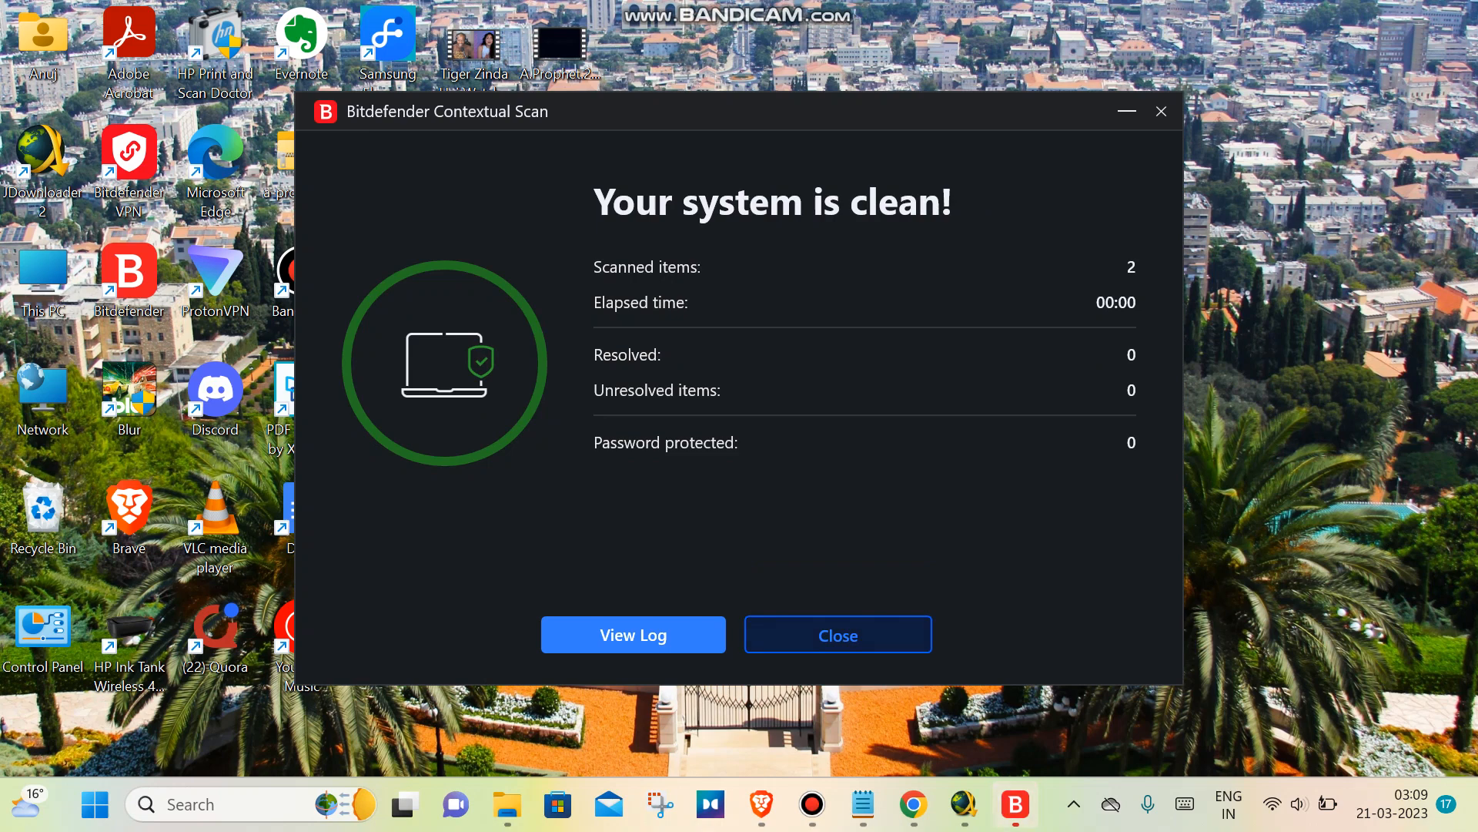
click(836, 633)
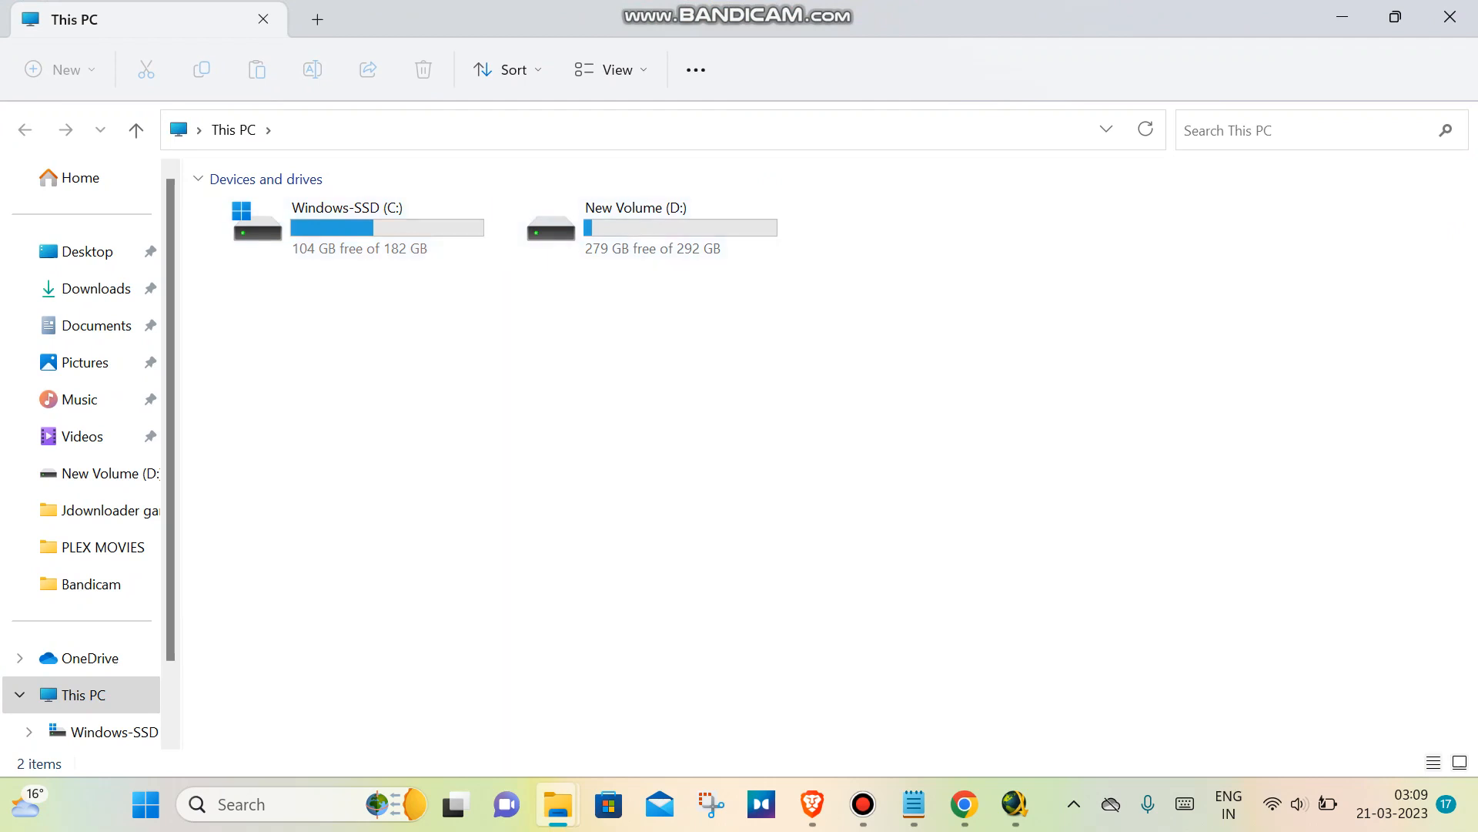
mouse_move(1341, 17)
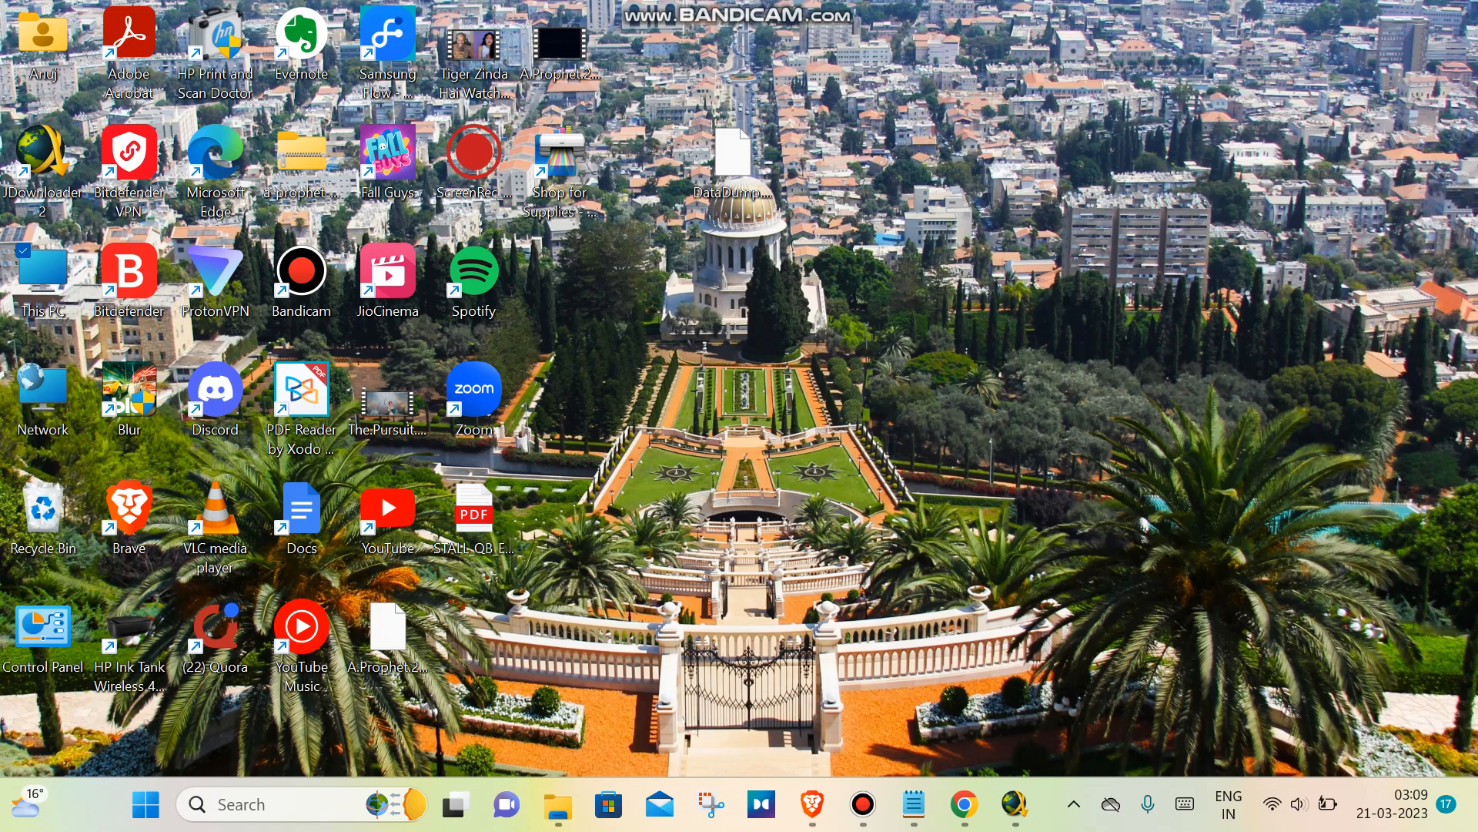
Step: Navigate File Explorer to D:\JDownloader\jd\plugins\hoster
click(745, 151)
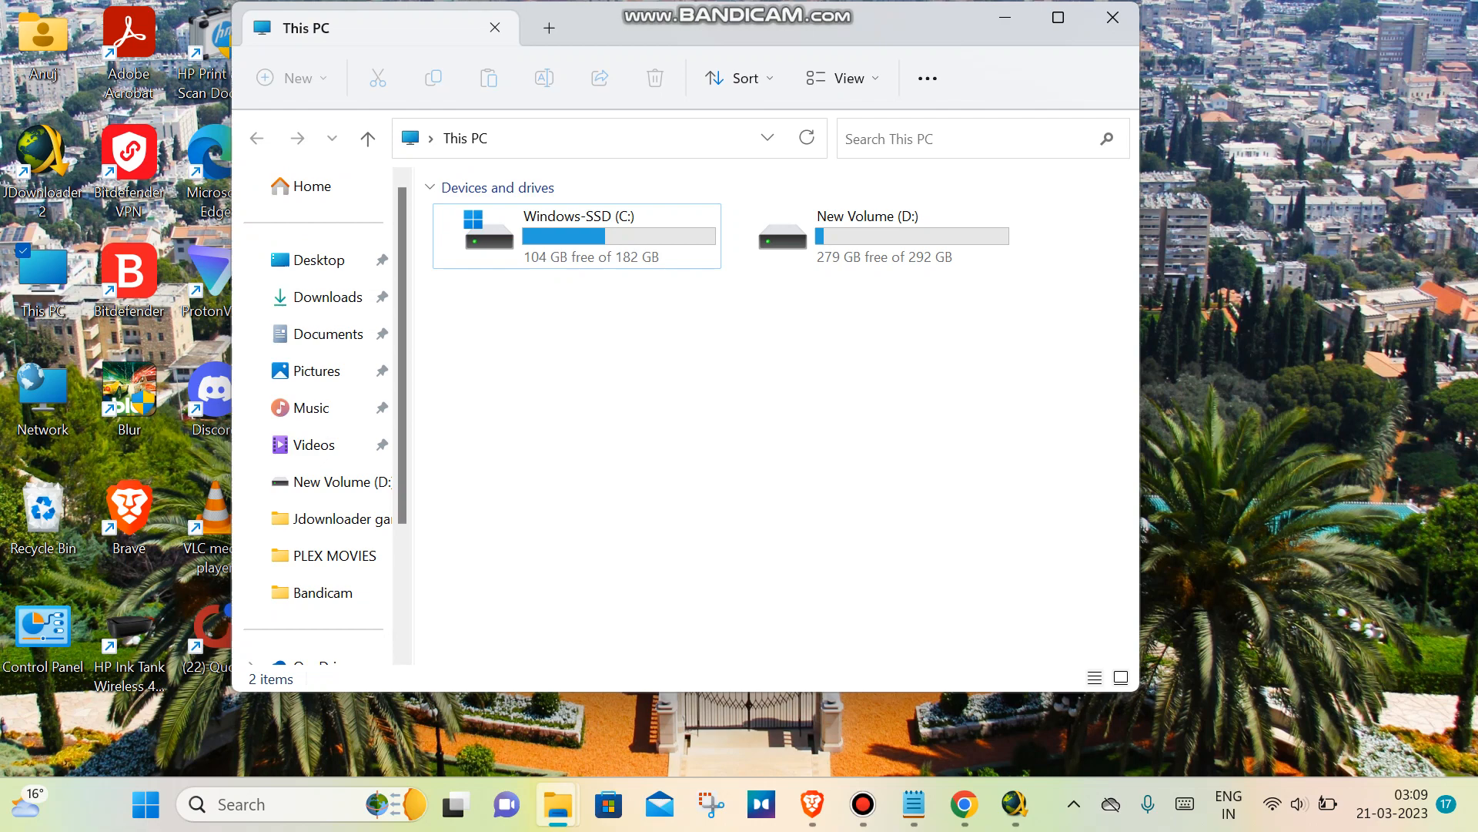
double_click(865, 236)
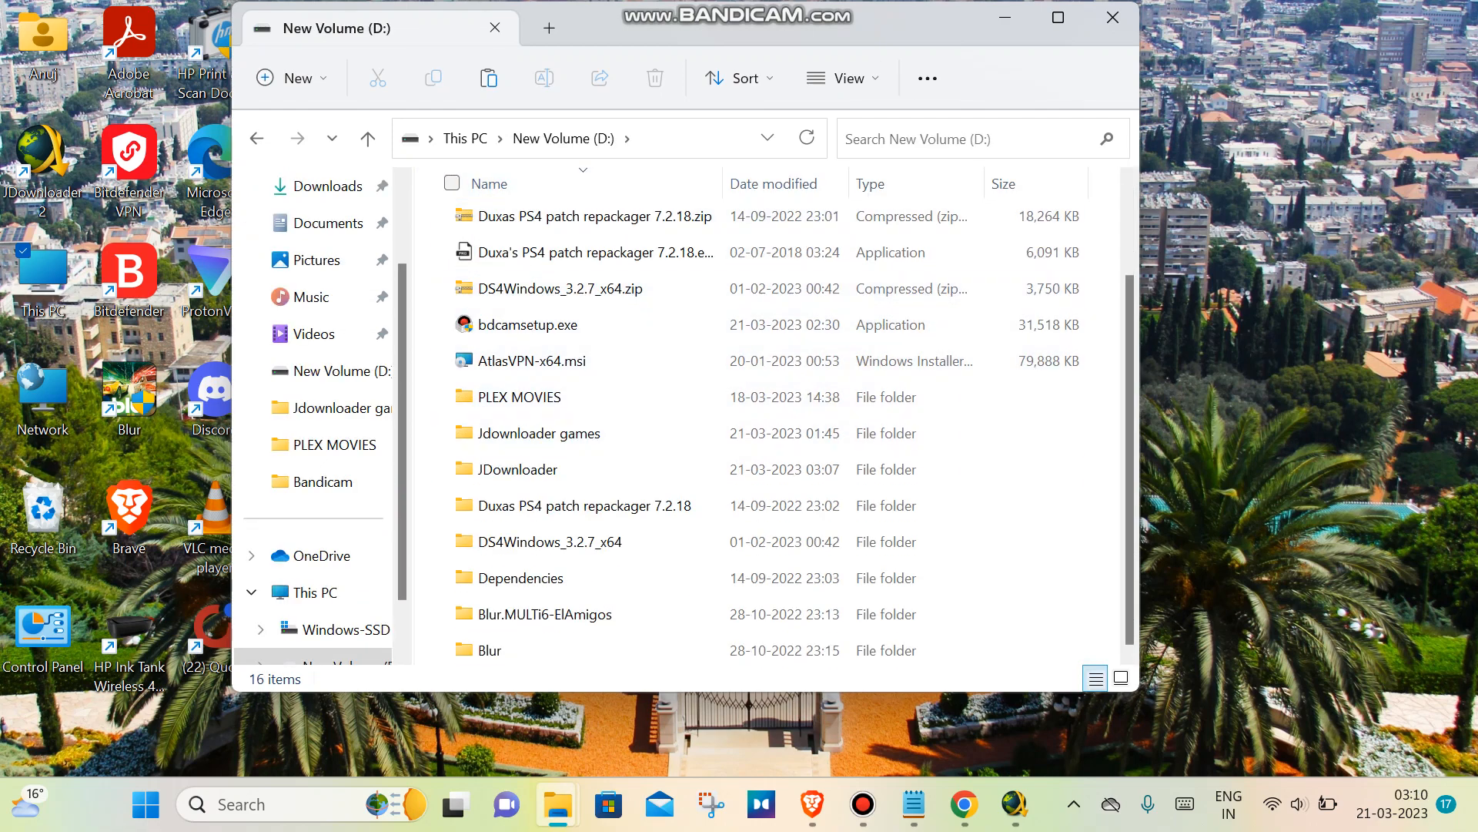
double_click(517, 469)
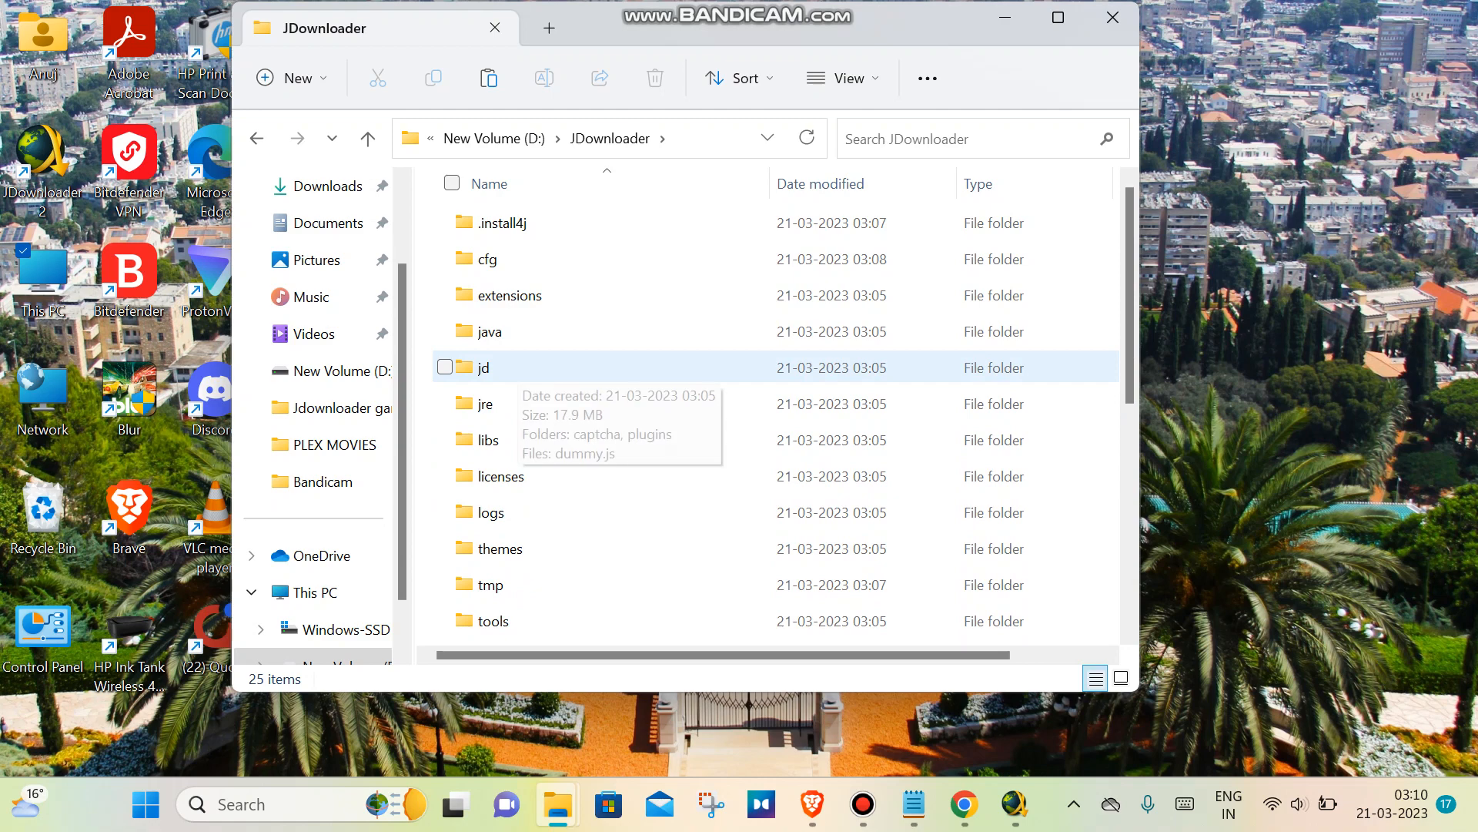
double_click(484, 367)
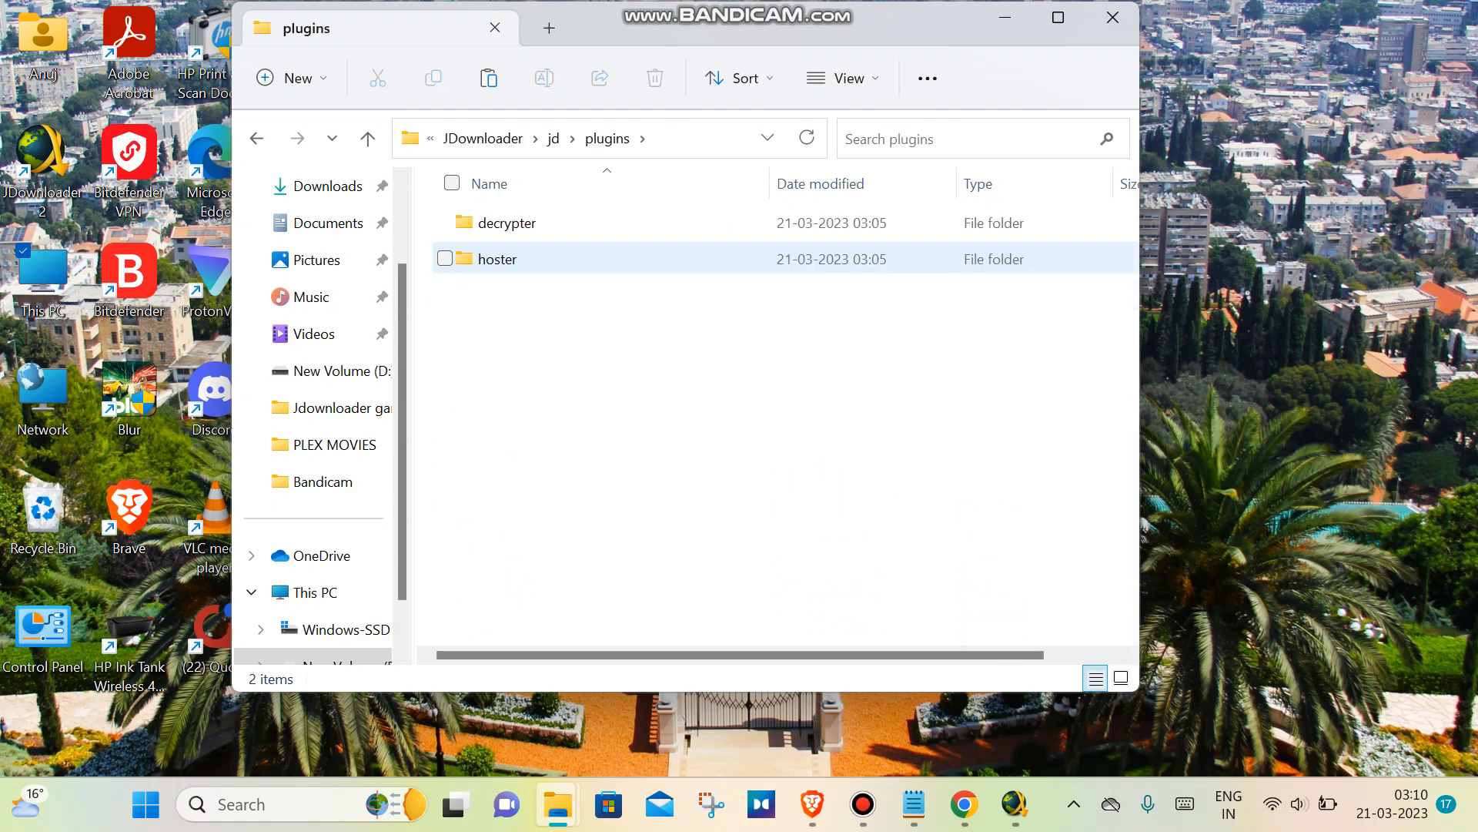
double_click(496, 259)
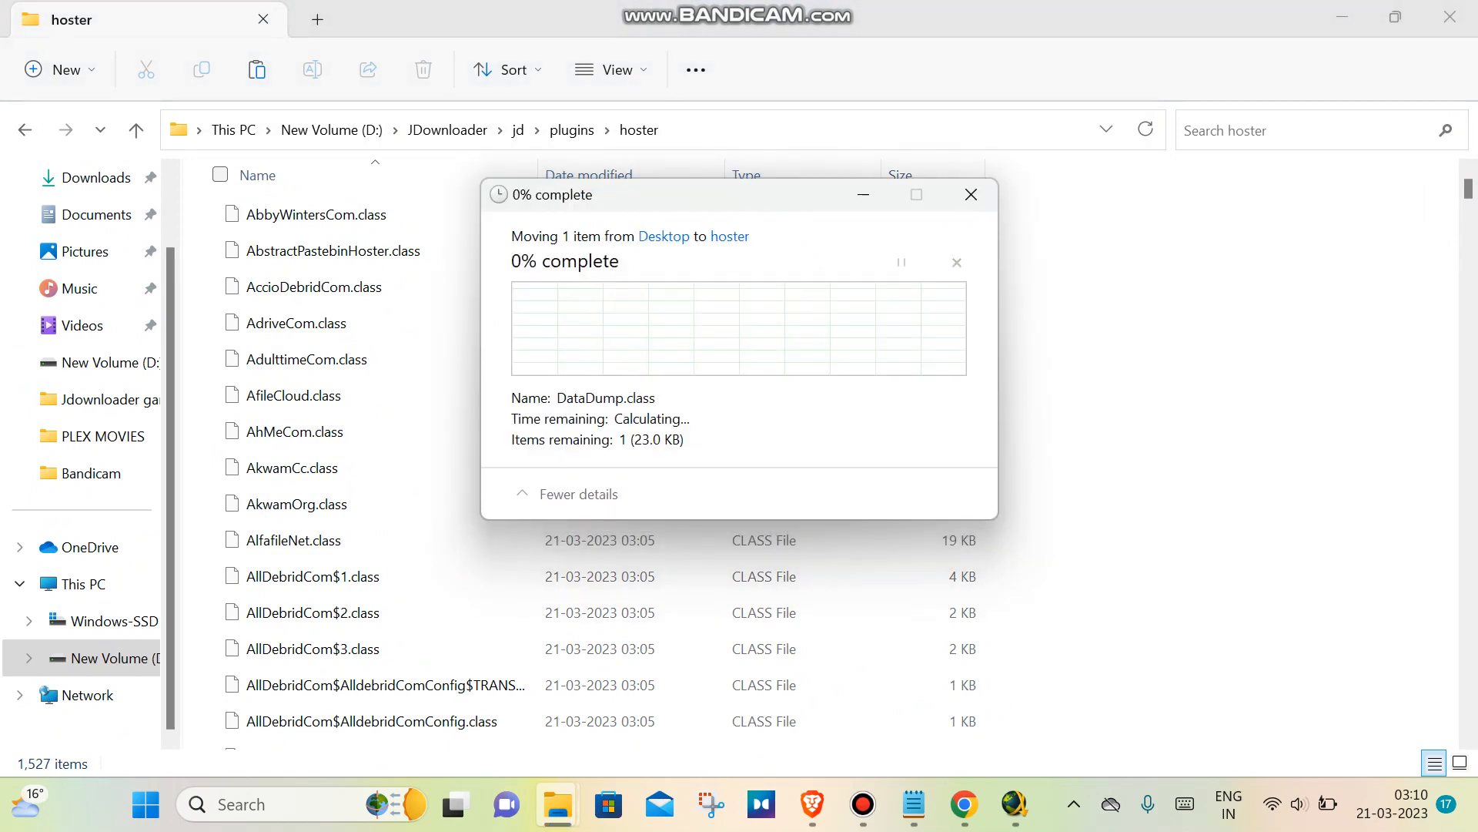
Step: Move DataDump.class into the hoster folder and close File Explorer
click(971, 194)
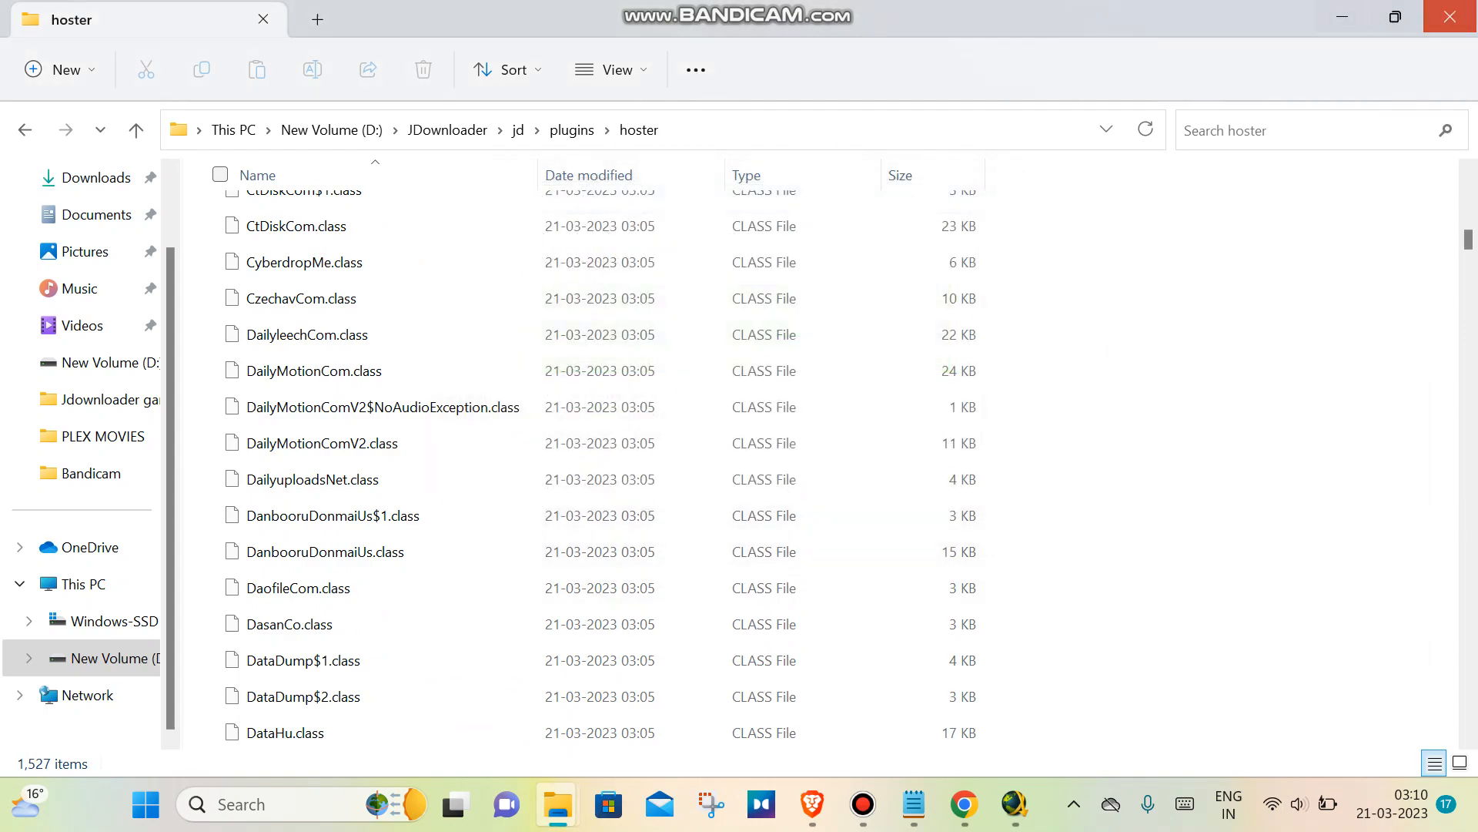
mouse_move(1452, 17)
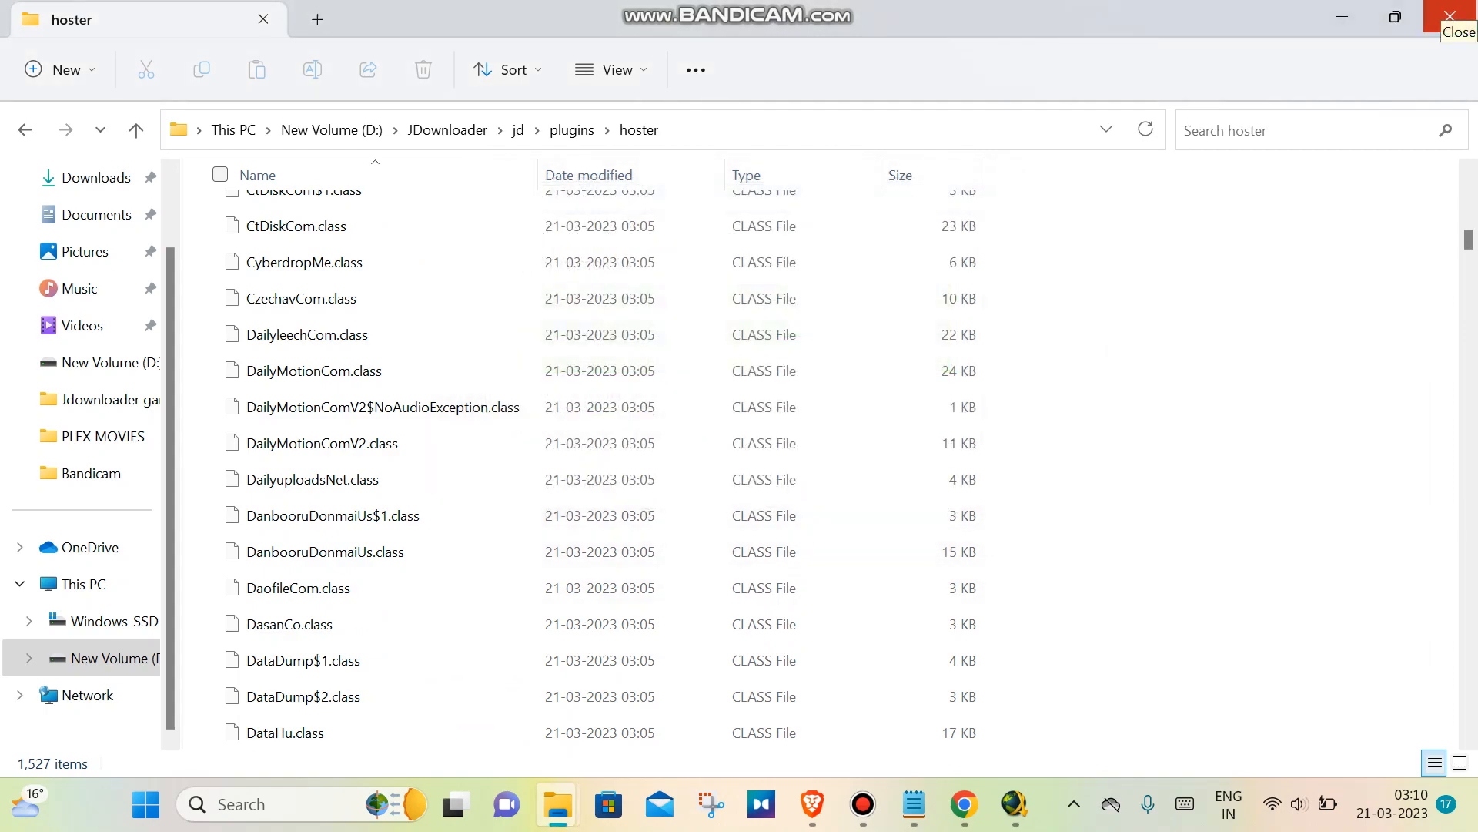
click(1458, 18)
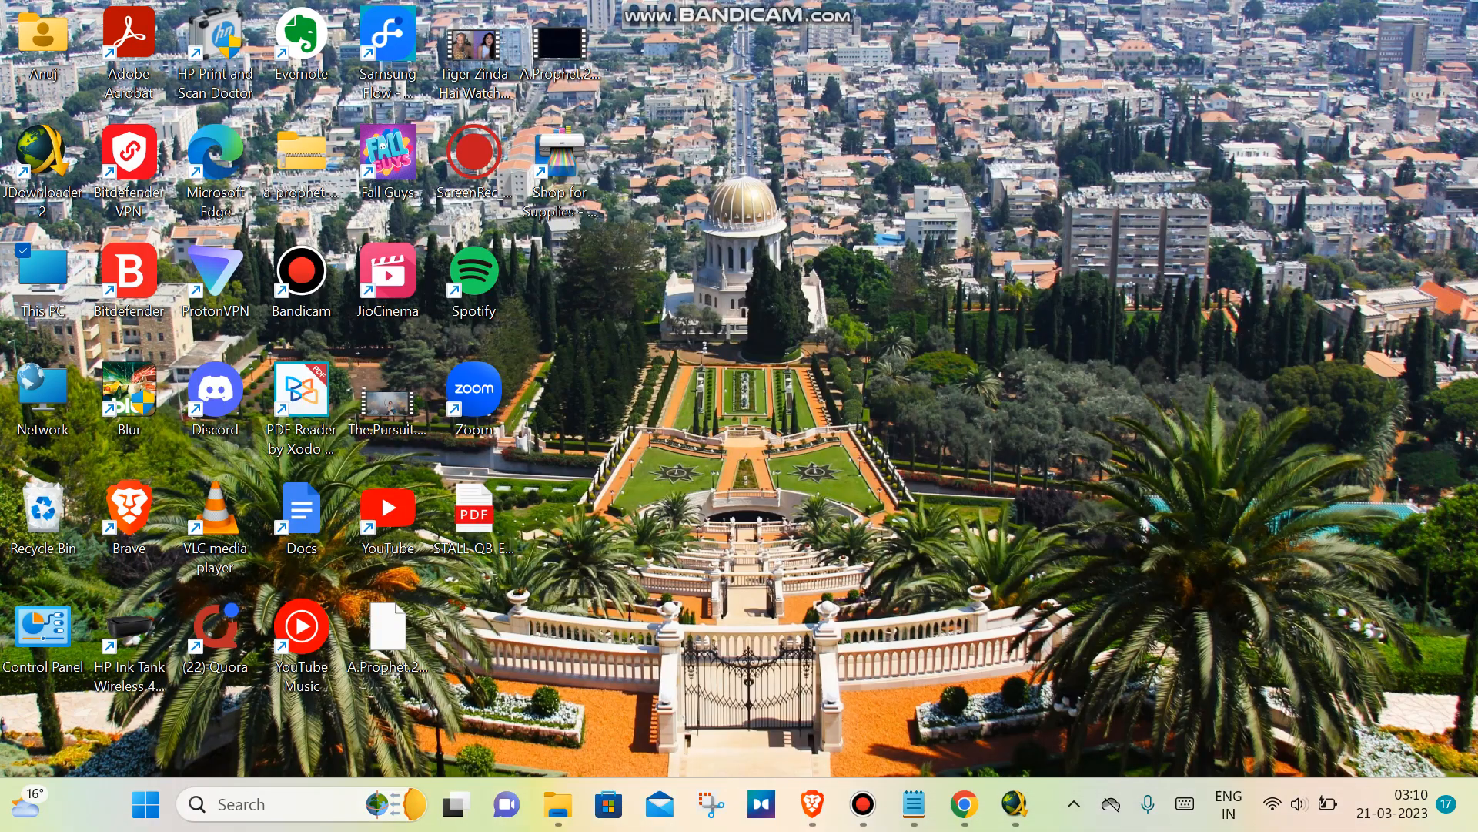
Step: Launch JDownloader 2 via the desktop shortcut after searching for 'jdownloader 2'
double_click(42, 160)
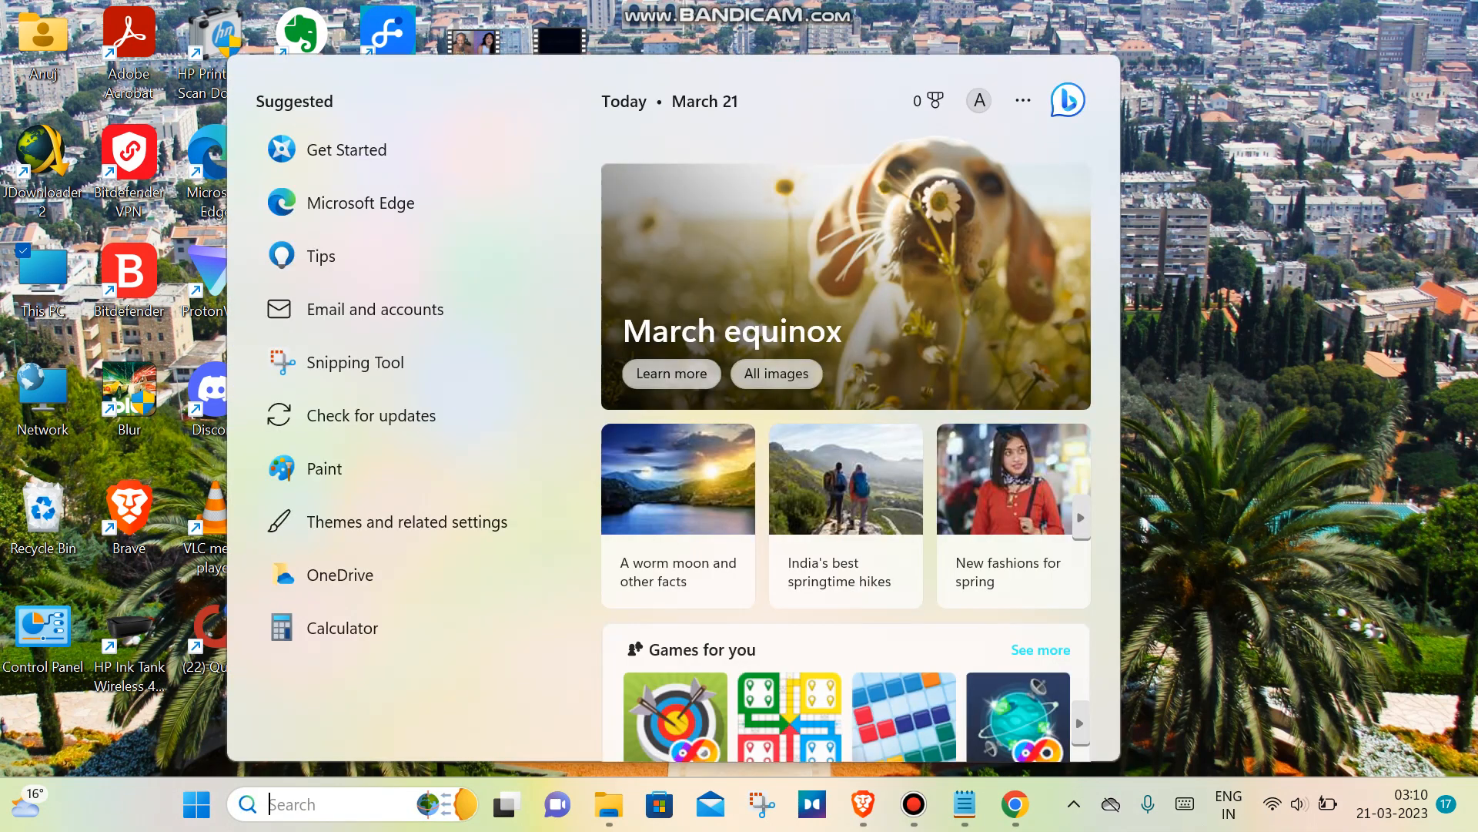
text(jdownloader 2)
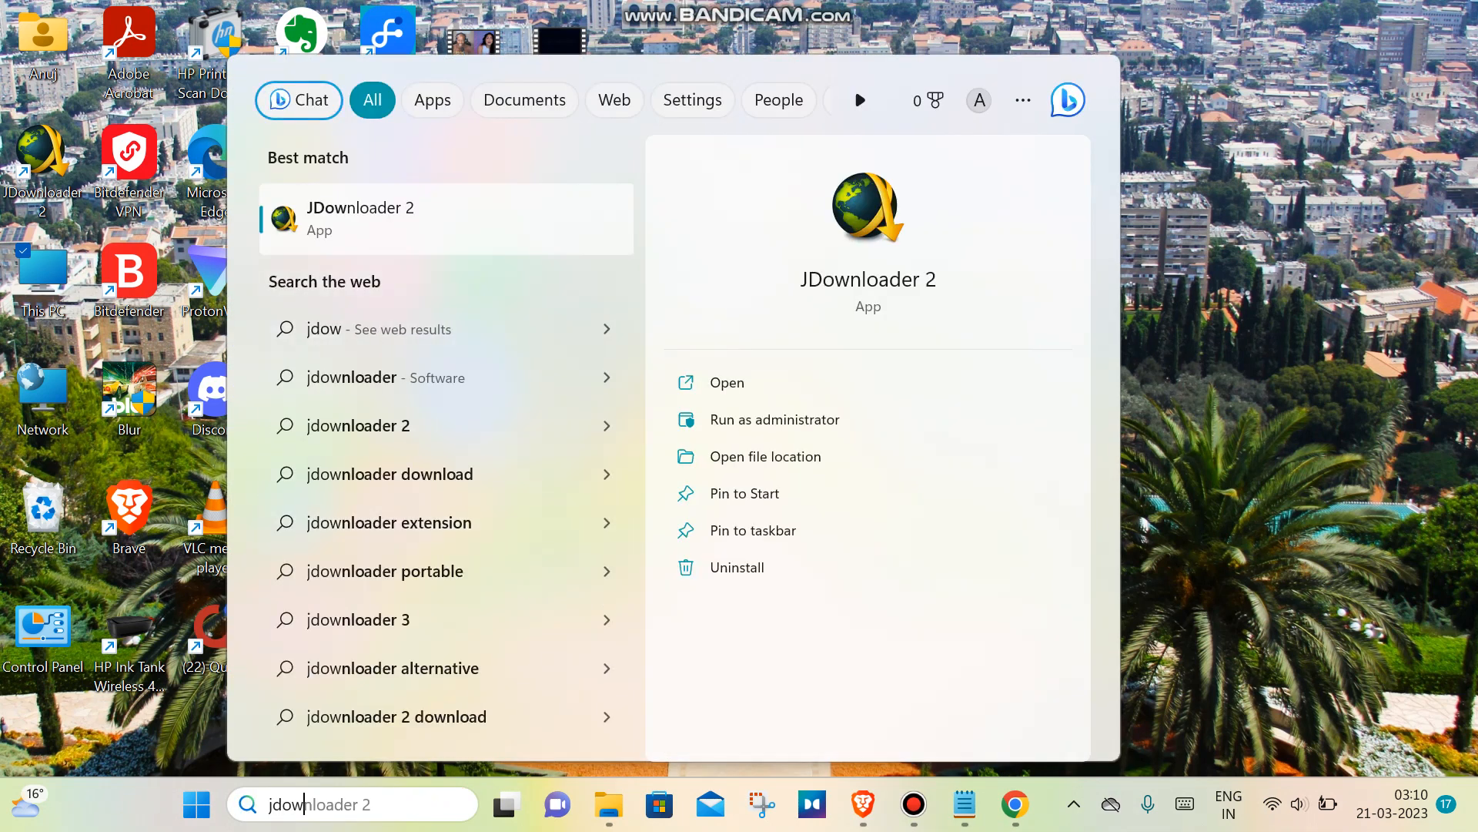
key(Escape)
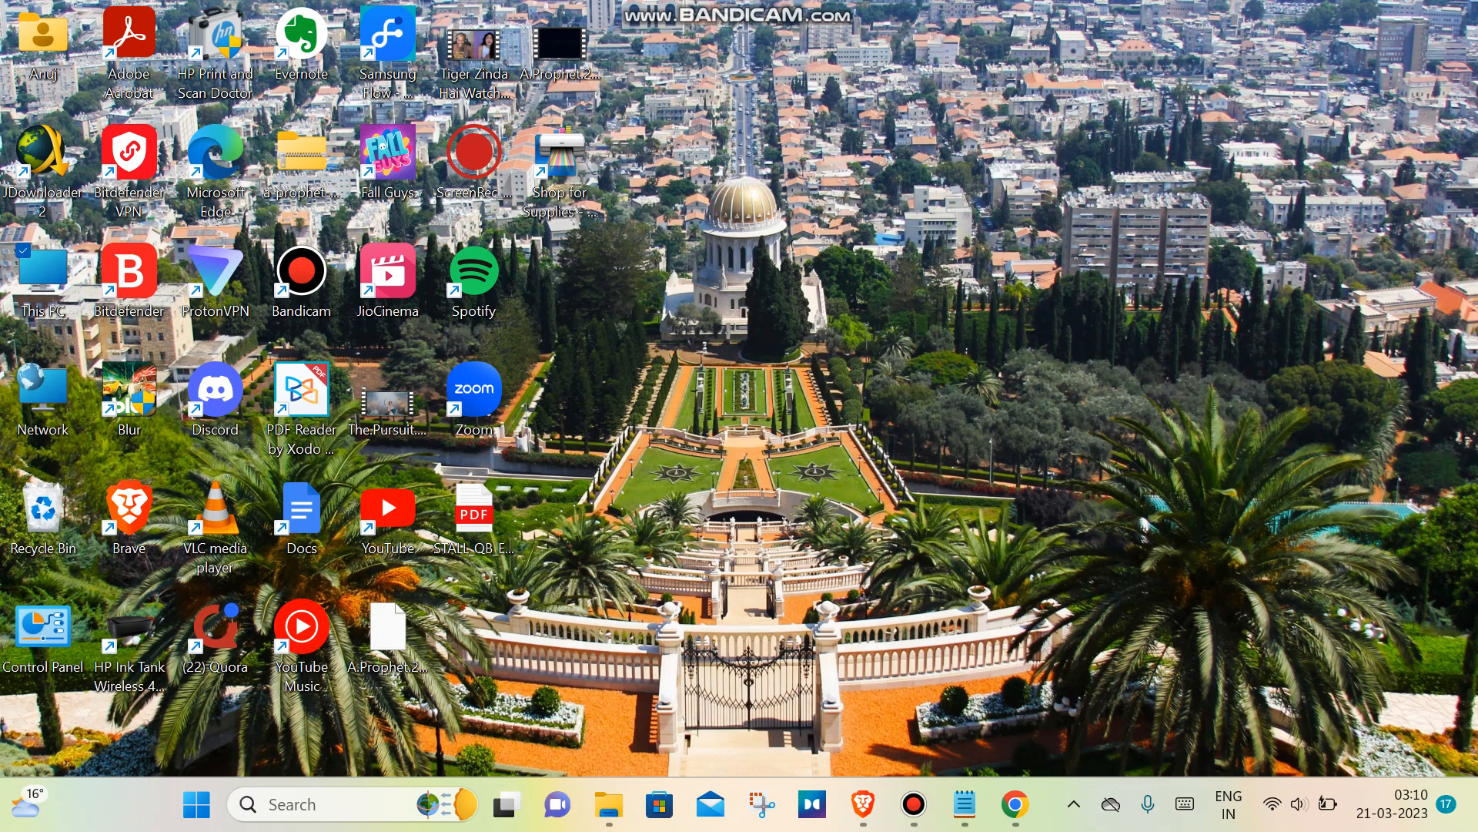
double_click(42, 161)
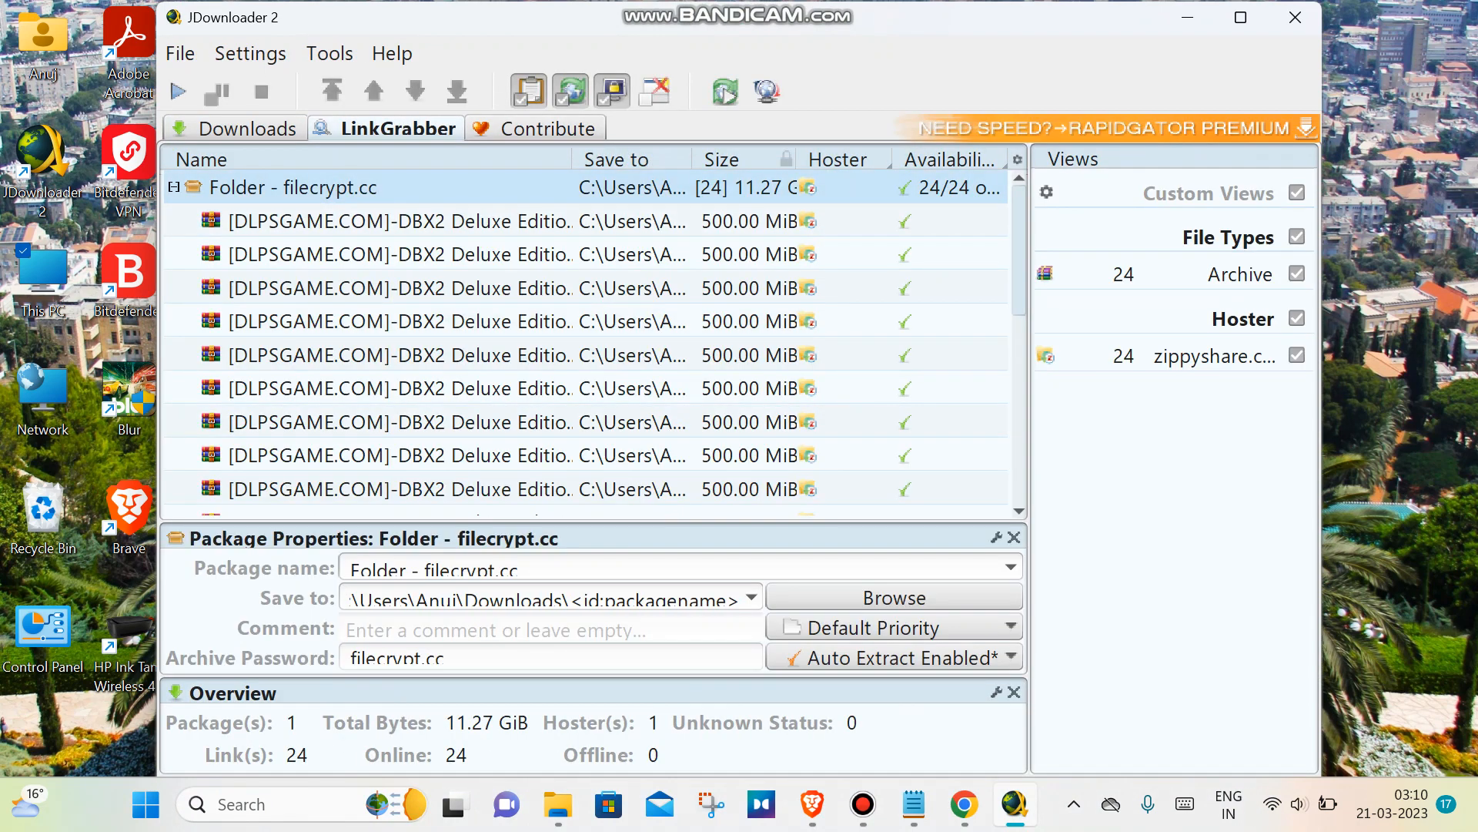
Step: Move a filecrypt.cc archive link to Downloads despite the incomplete-archive warning
click(424, 221)
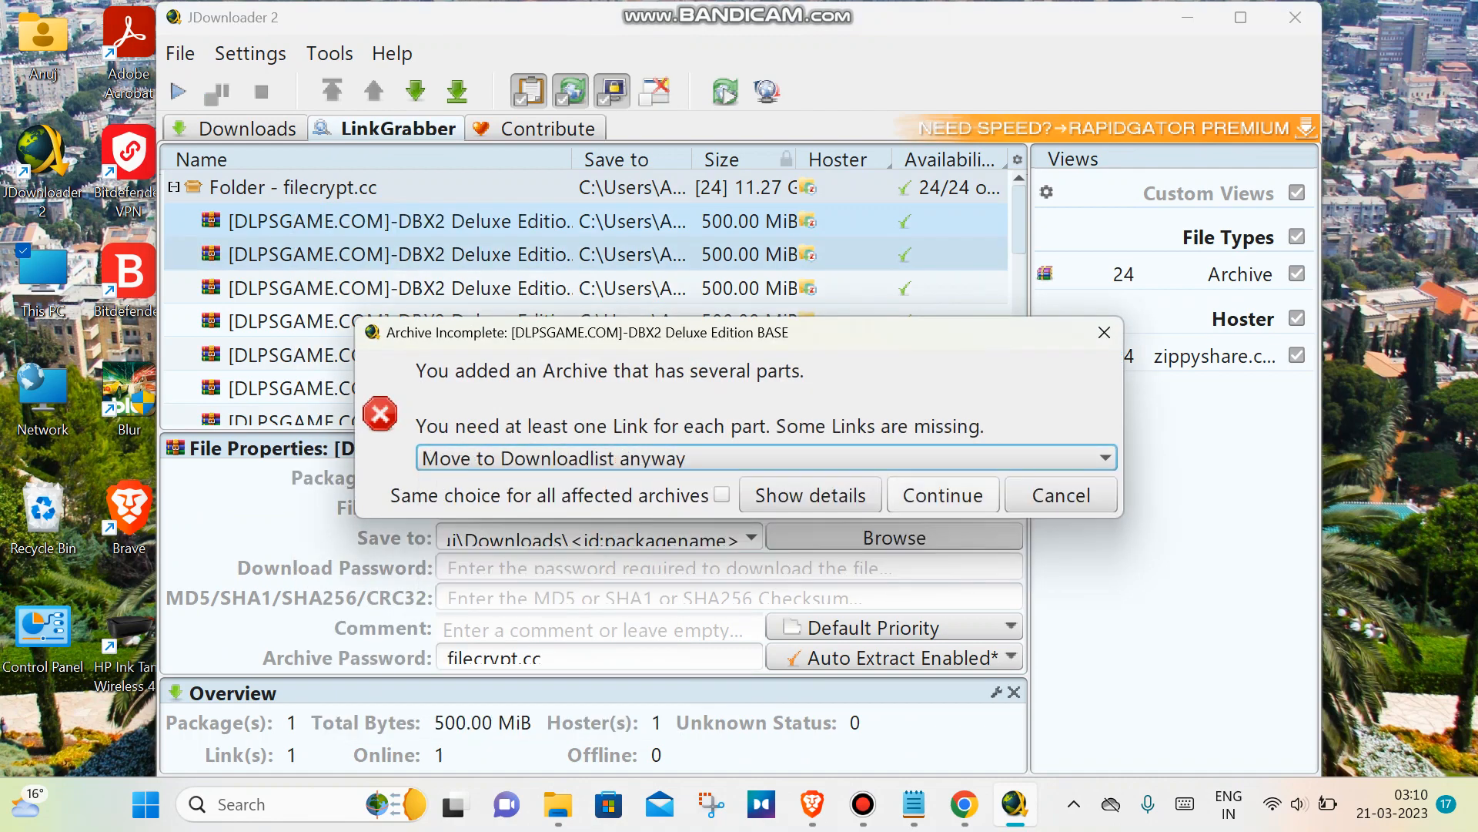
click(941, 494)
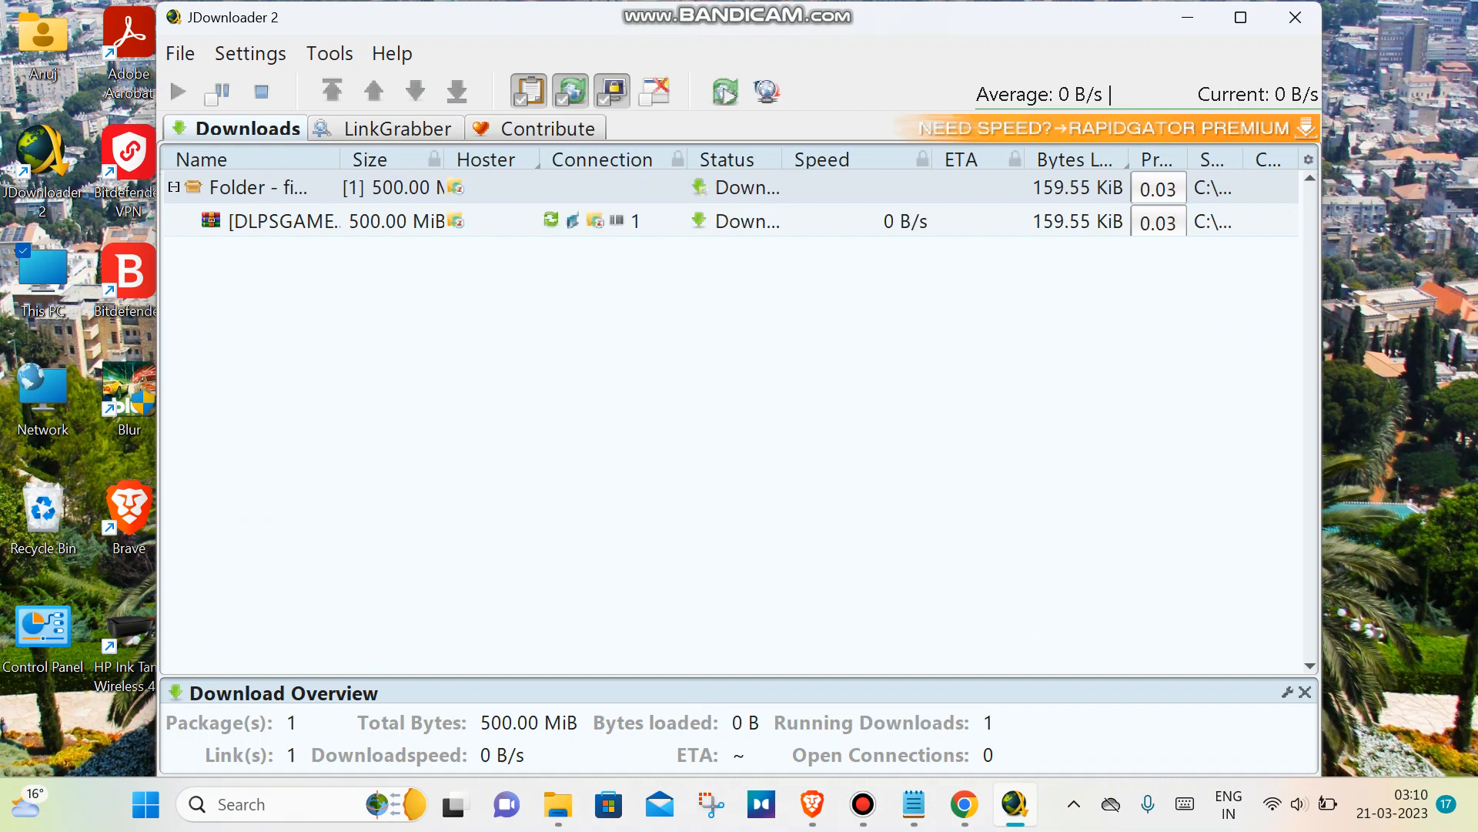